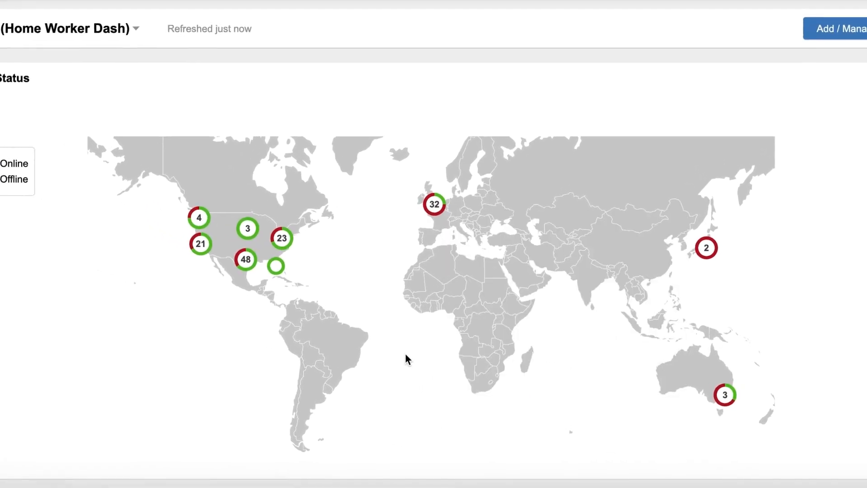
Step: Open the calendar.google.com browser session and its page load waterfall
{"action": "scroll", "scroll_direction": "down", "scroll_amount": 3}
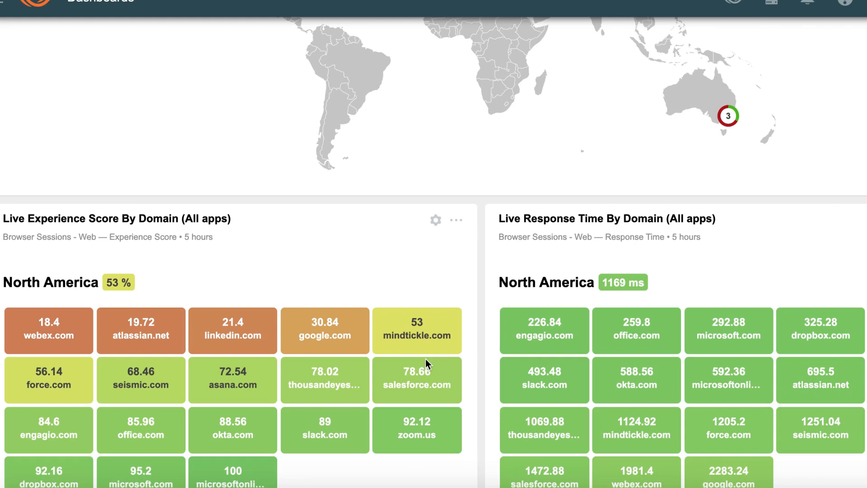
{"action": "scroll", "scroll_direction": "down", "scroll_amount": 3}
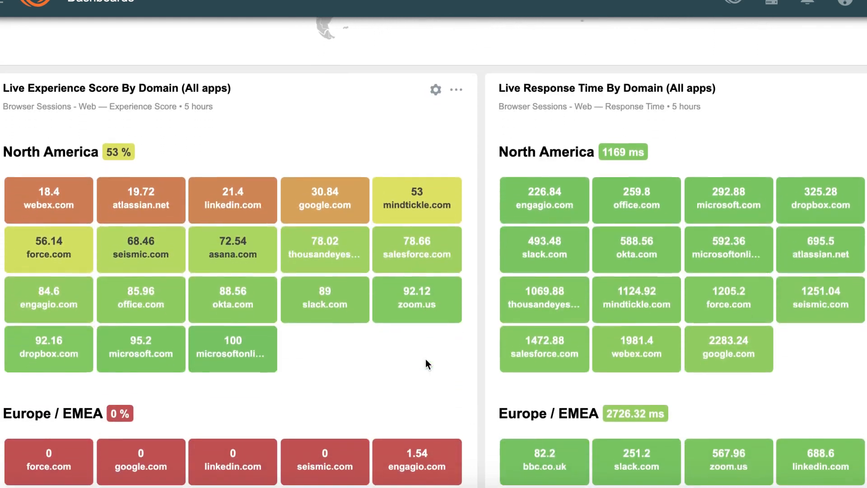
{"action": "scroll", "scroll_direction": "down", "scroll_amount": 3}
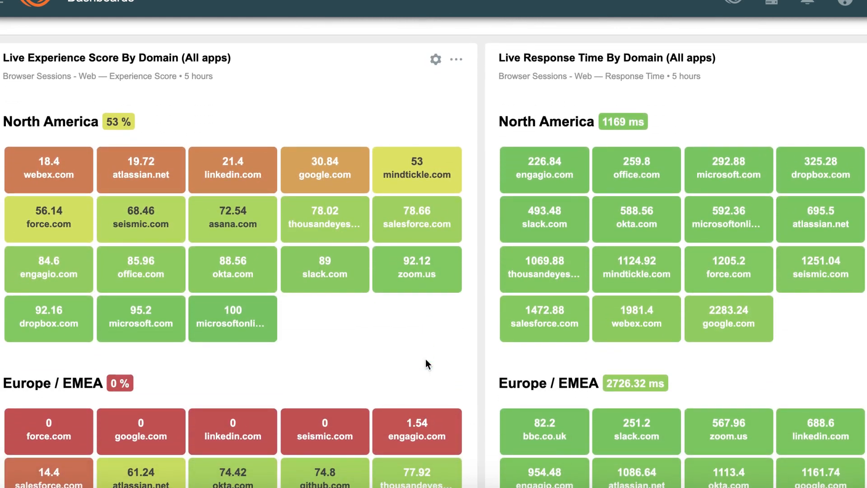
{"action": "scroll", "scroll_direction": "down", "scroll_amount": 3}
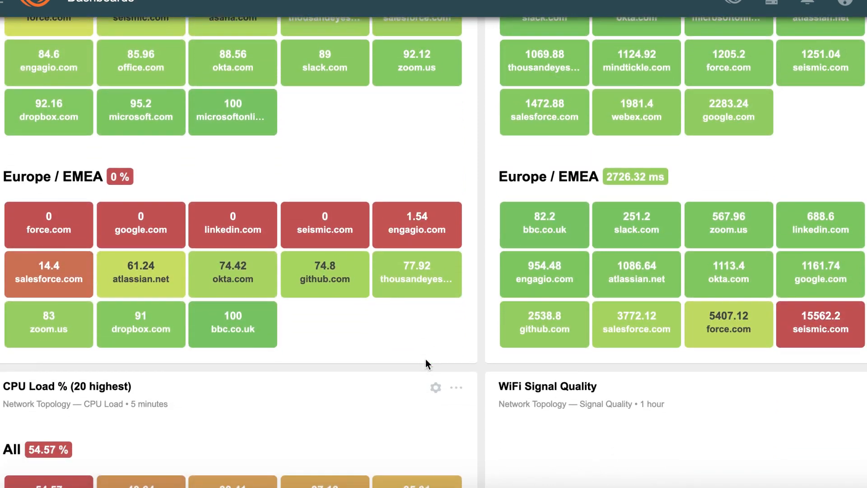
{"action": "scroll", "scroll_direction": "down", "scroll_amount": 3}
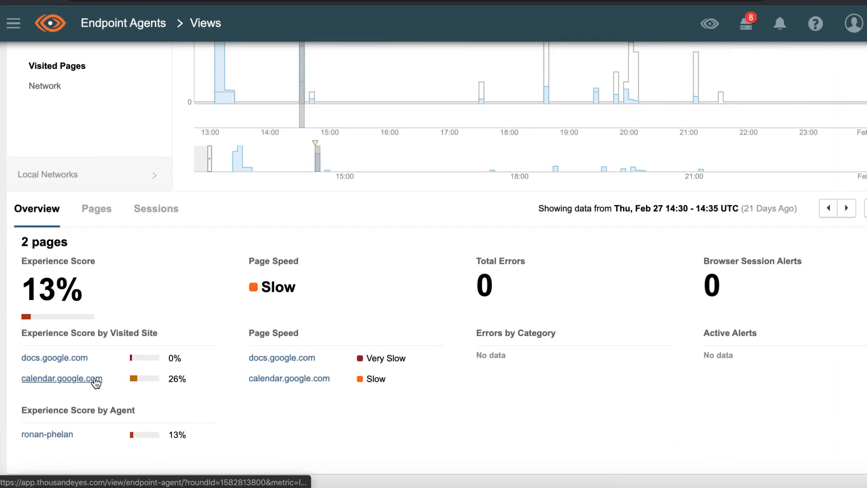
{"action": "left_click", "coordinate": [62, 379]}
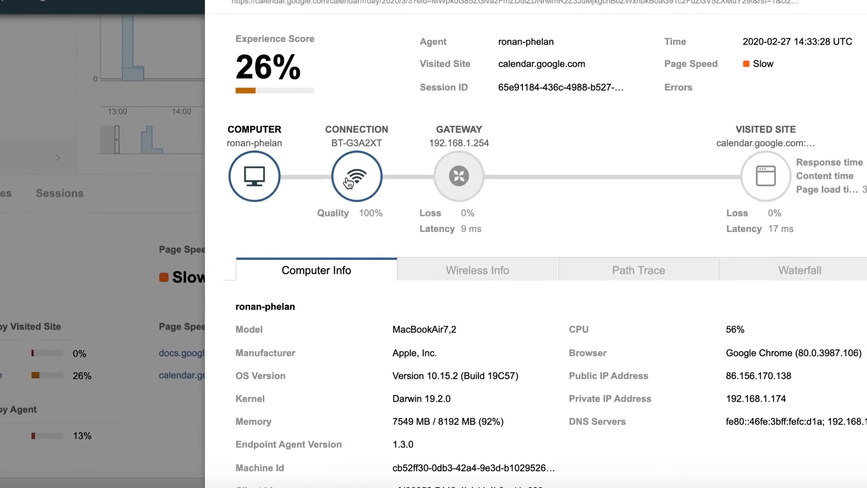
{"action": "left_click", "coordinate": [785, 270]}
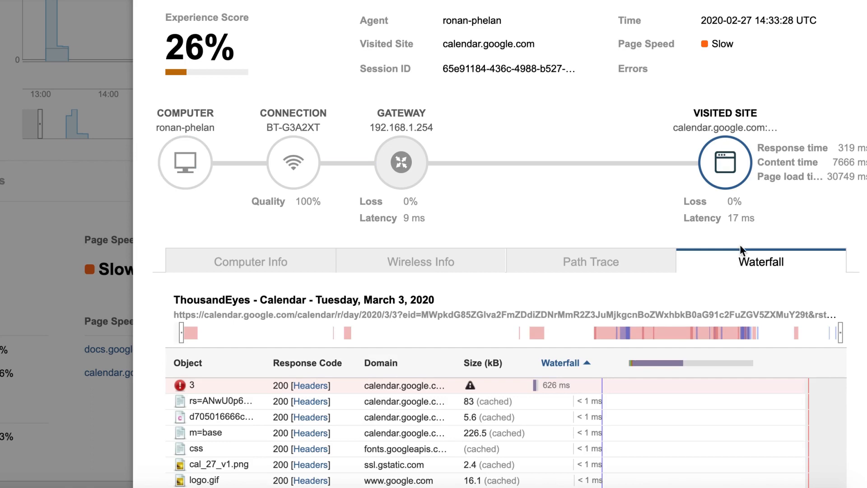
{"action": "scroll", "scroll_direction": "down", "scroll_amount": 3}
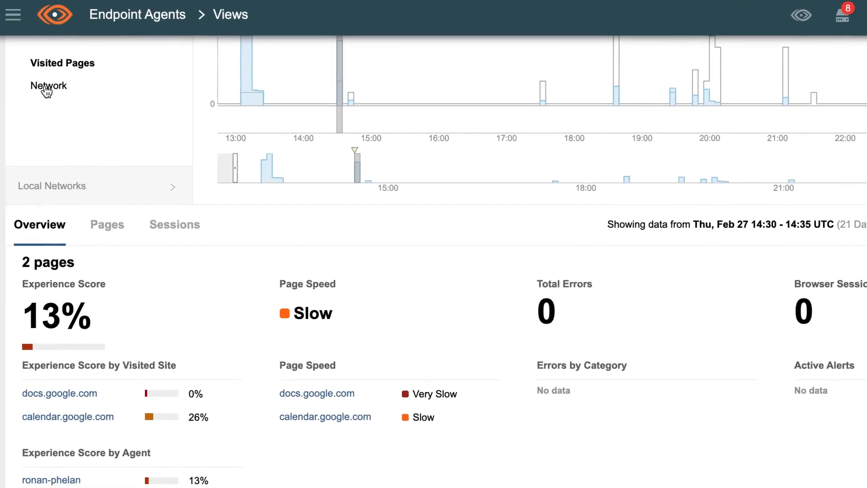
{"action": "left_click", "coordinate": [48, 85]}
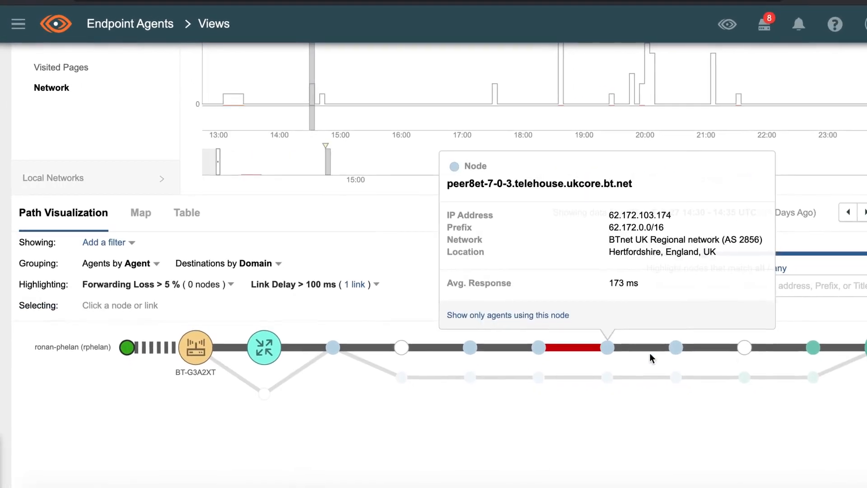
{"action": "scroll", "scroll_direction": "down", "scroll_amount": 3}
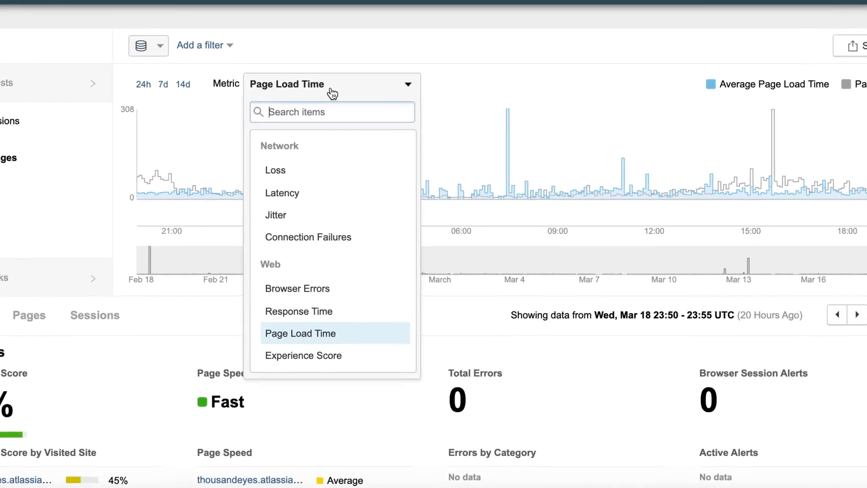
Step: Plot Experience Score and filter the visited pages to the atlassian domain
{"action": "left_click", "coordinate": [303, 355]}
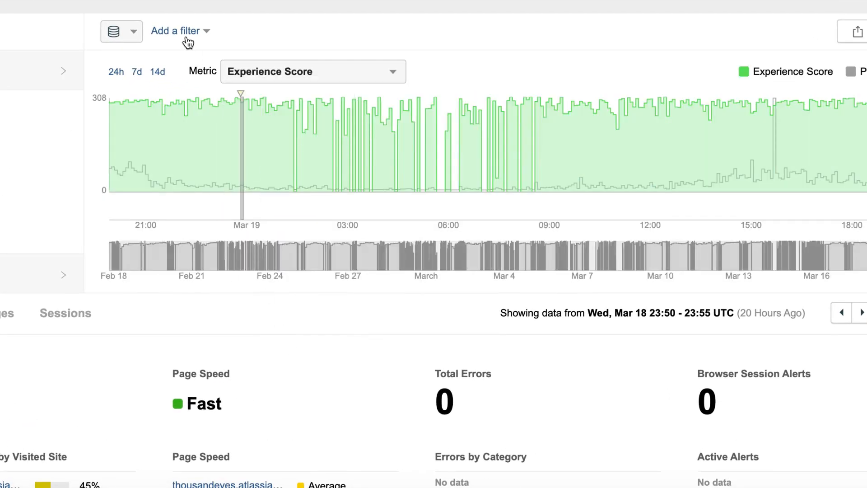
{"action": "left_click", "coordinate": [121, 31]}
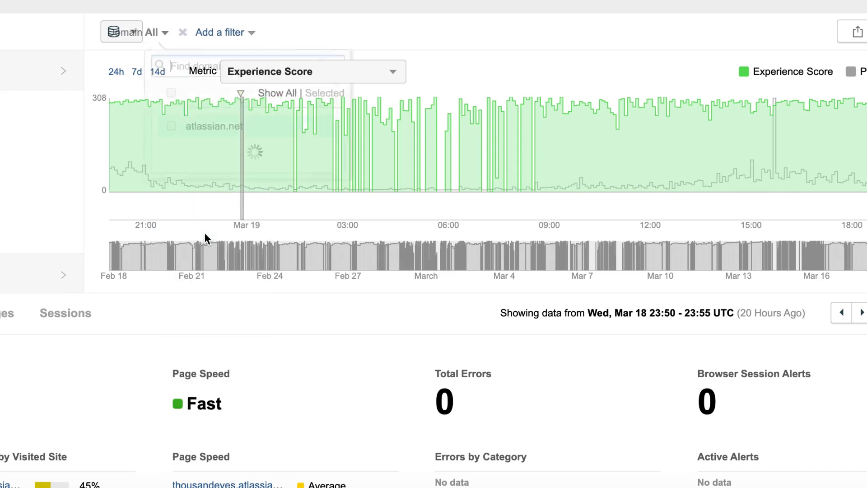
{"action": "type", "text": "atlass"}
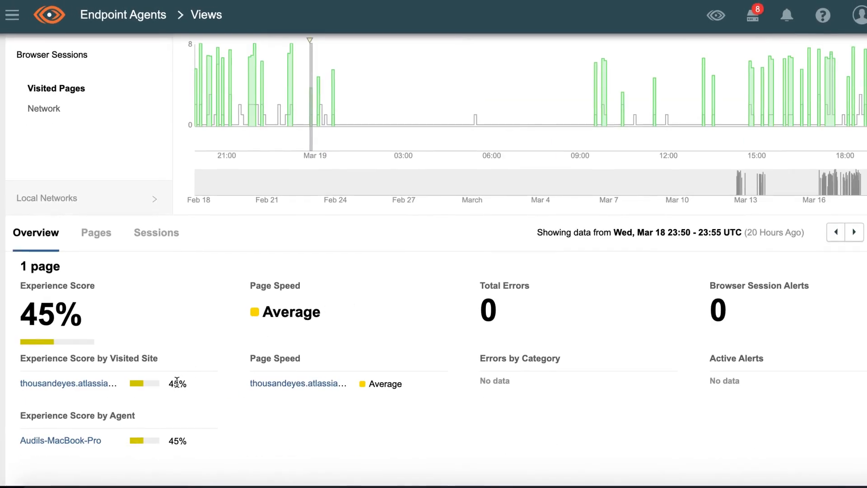
{"action": "mouse_move", "coordinate": [278, 104]}
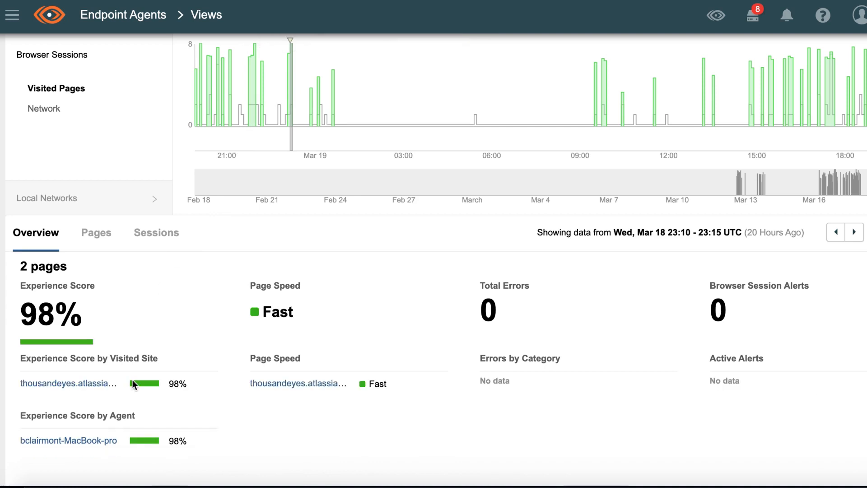
{"action": "mouse_move", "coordinate": [69, 384]}
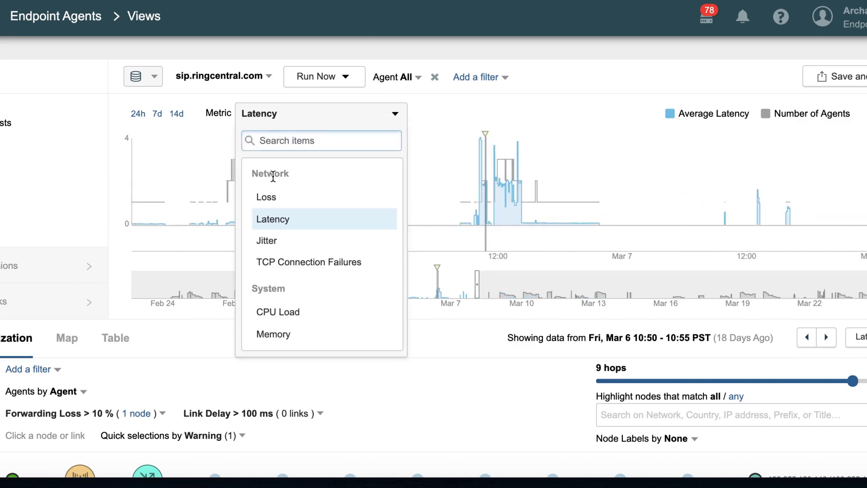
Step: Switch the sip.ringcentral.com test chart to packet Loss and review the agent paths
{"action": "left_click", "coordinate": [266, 197]}
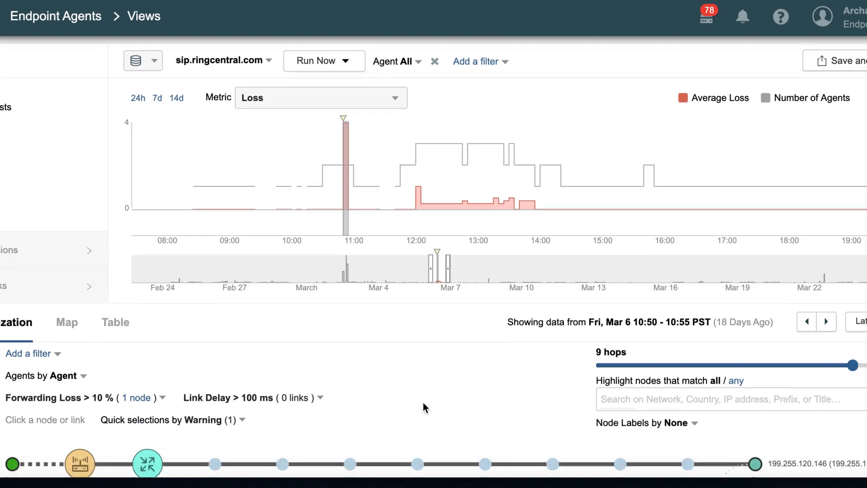
{"action": "left_click", "coordinate": [688, 350]}
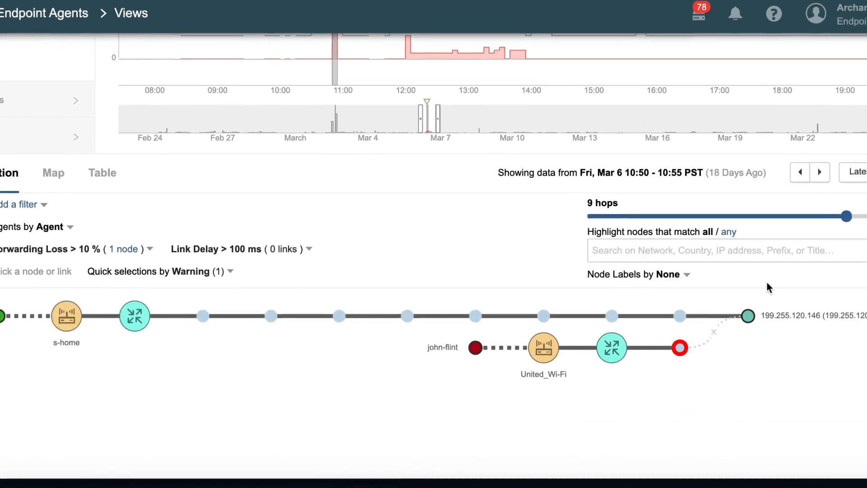
{"action": "left_click", "coordinate": [820, 172]}
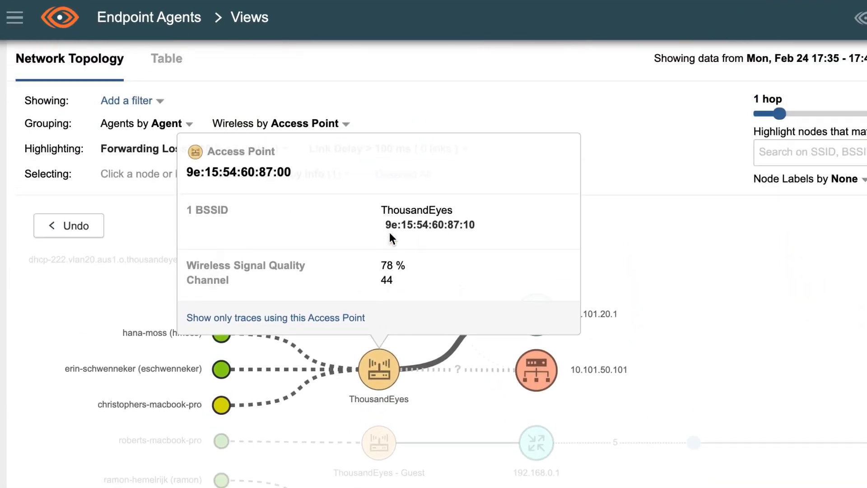
Step: Group the wireless topology by access point and inspect one access point's signal quality
{"action": "left_click", "coordinate": [348, 144]}
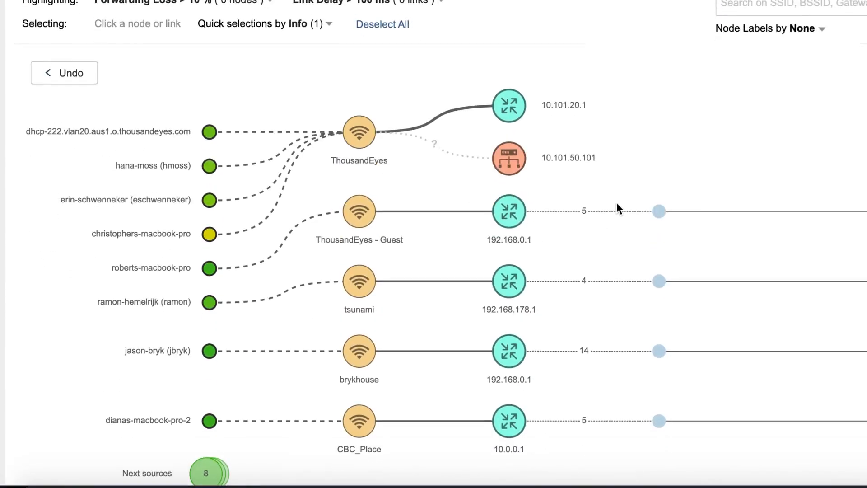
{"action": "left_click", "coordinate": [209, 233]}
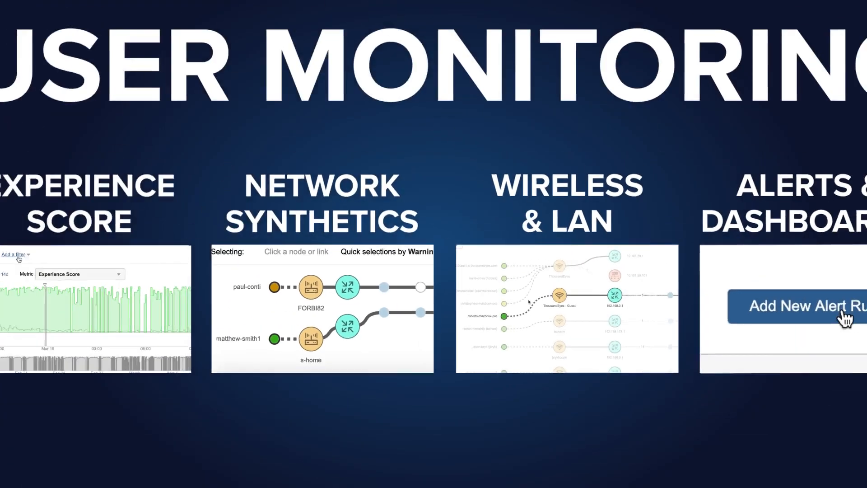
{"action": "left_click", "coordinate": [803, 306]}
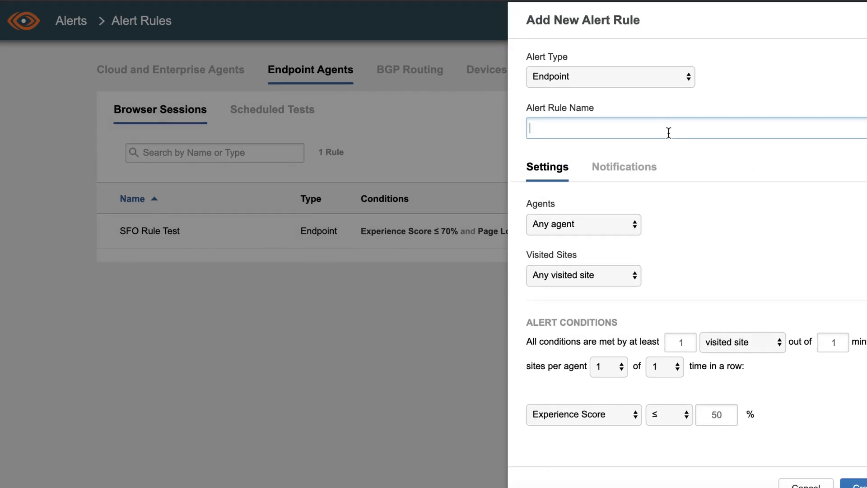
Step: Name the rule 'Alert: Executive Staff Experience', target Executive Staff agents, add a condition
{"action": "type", "text": "Alert: Executive S"}
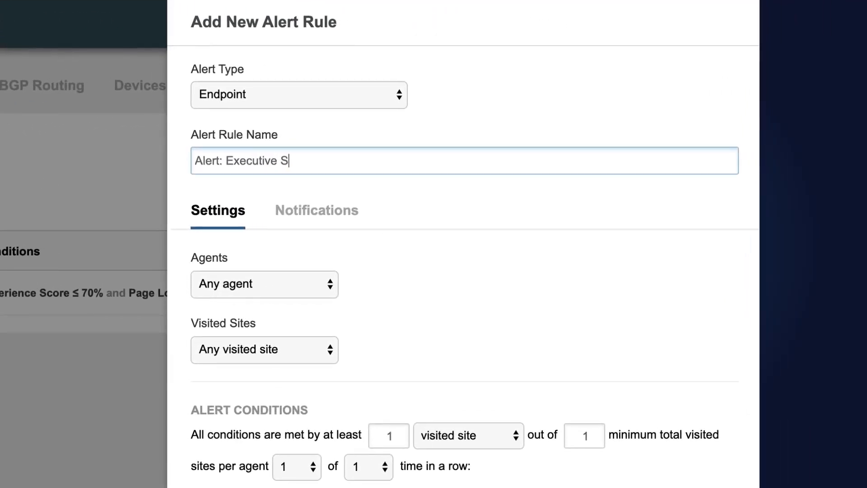
{"action": "type", "text": "taff Experience"}
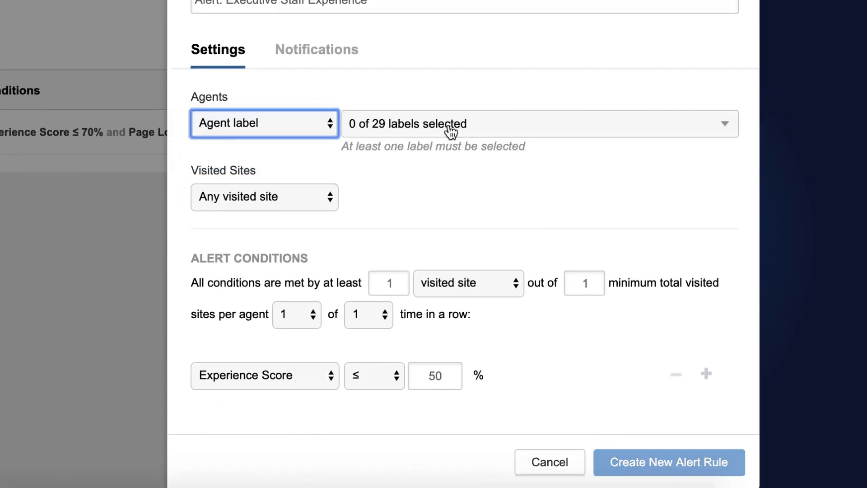
{"action": "type", "text": "ex"}
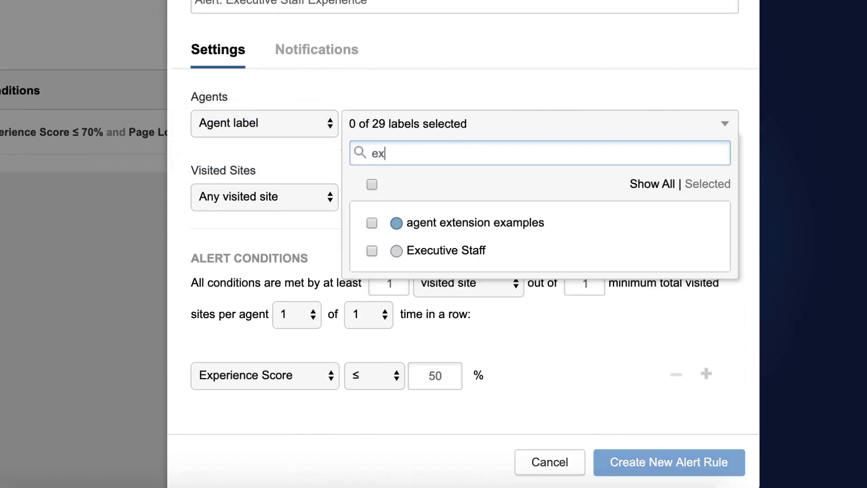
{"action": "left_click", "coordinate": [396, 249]}
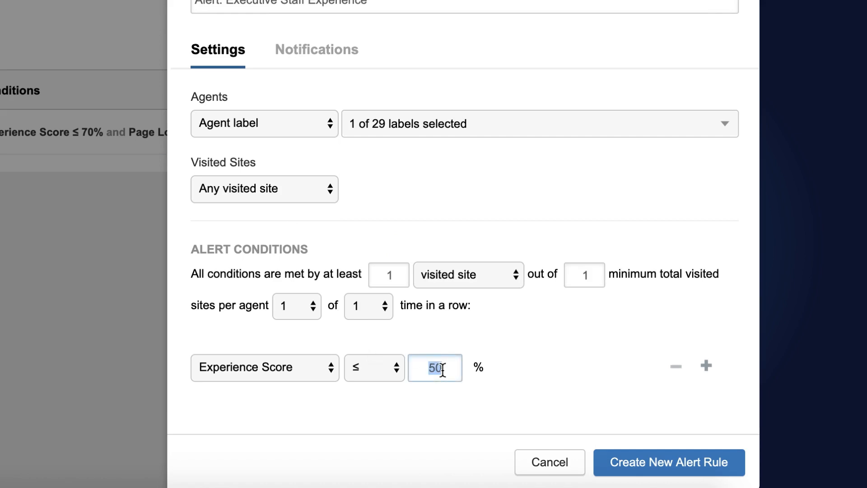
{"action": "left_click", "coordinate": [707, 365]}
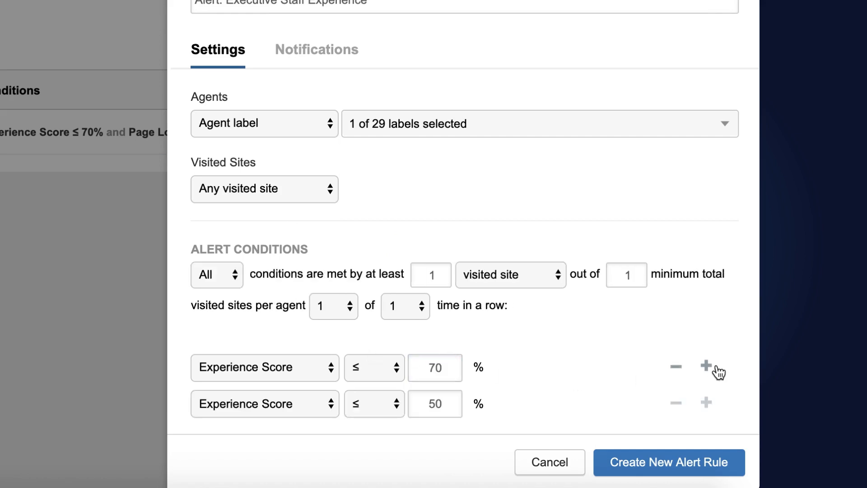